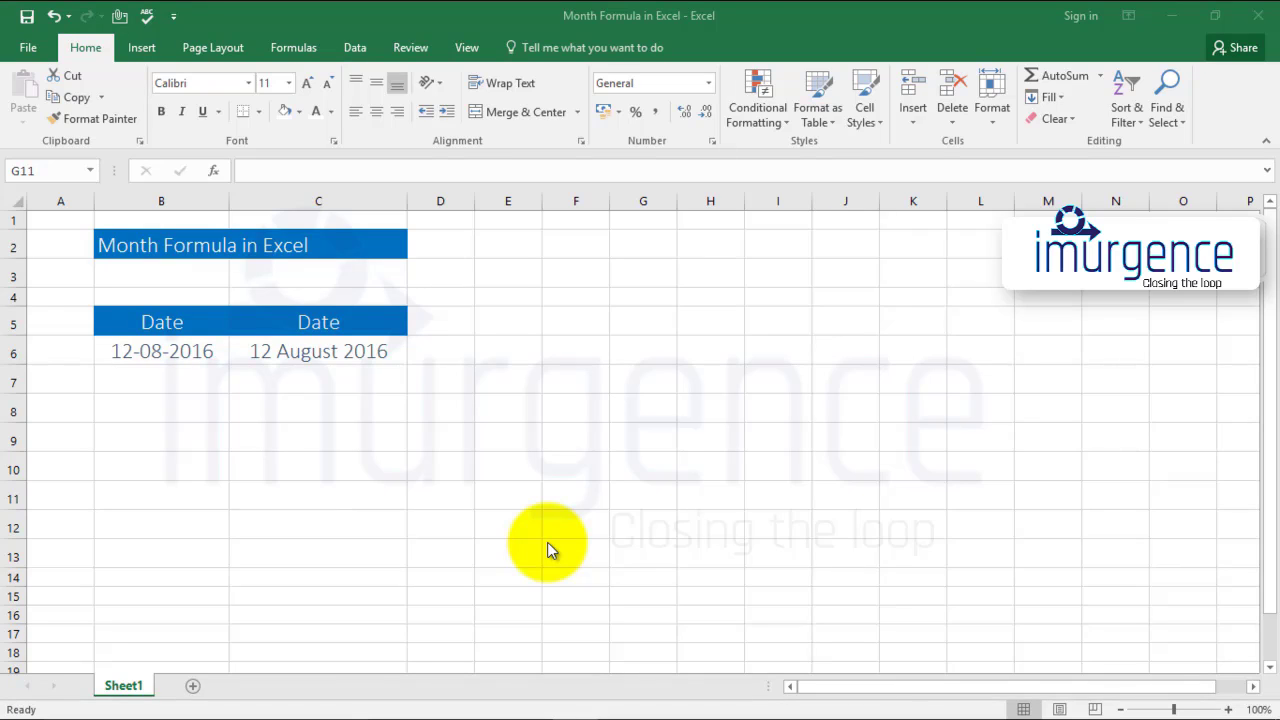
{"action": "mouse_move", "coordinate": [362, 476]}
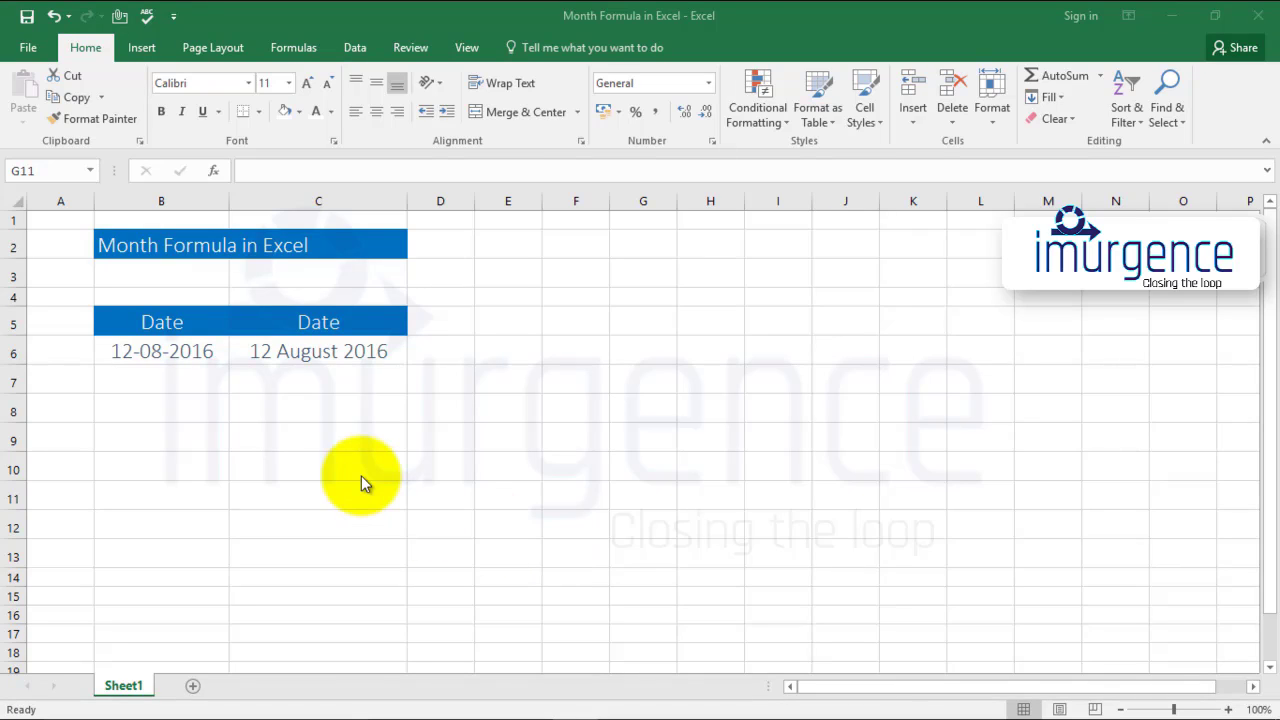
{"action": "mouse_move", "coordinate": [275, 400]}
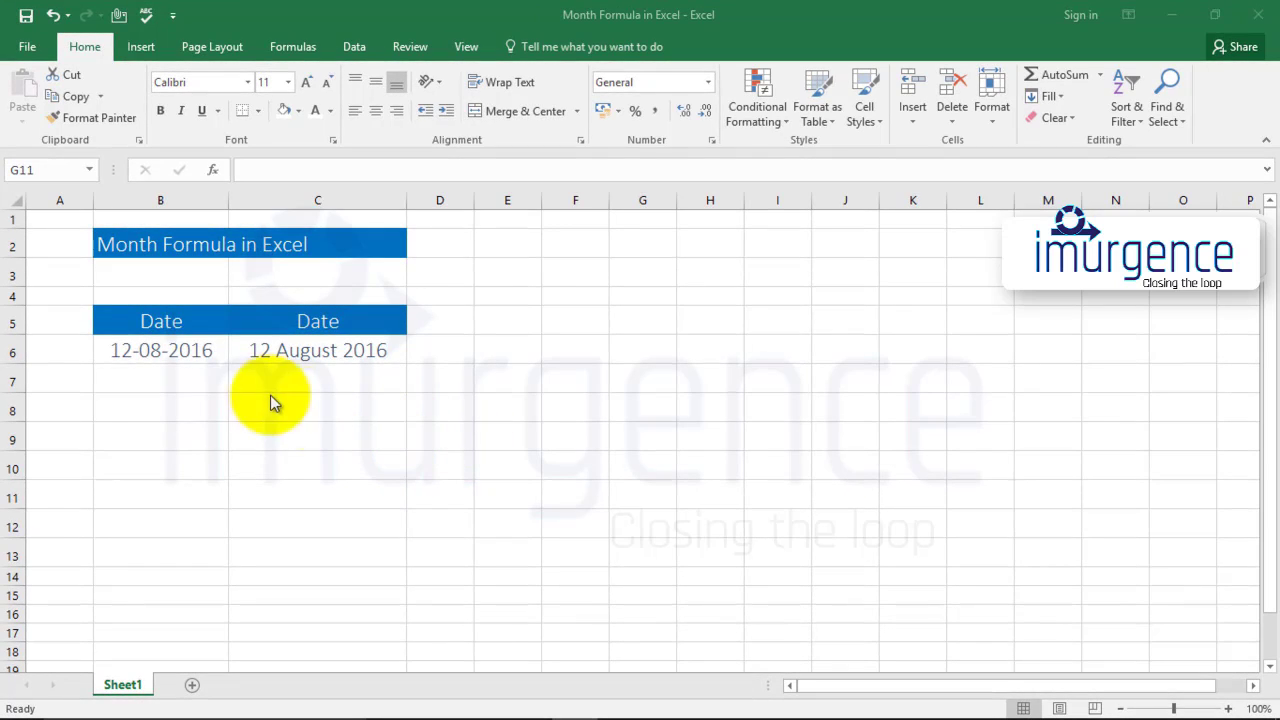
Step: Inspect the stored values of the two date cells, B6 and C6
{"action": "left_click", "coordinate": [161, 350]}
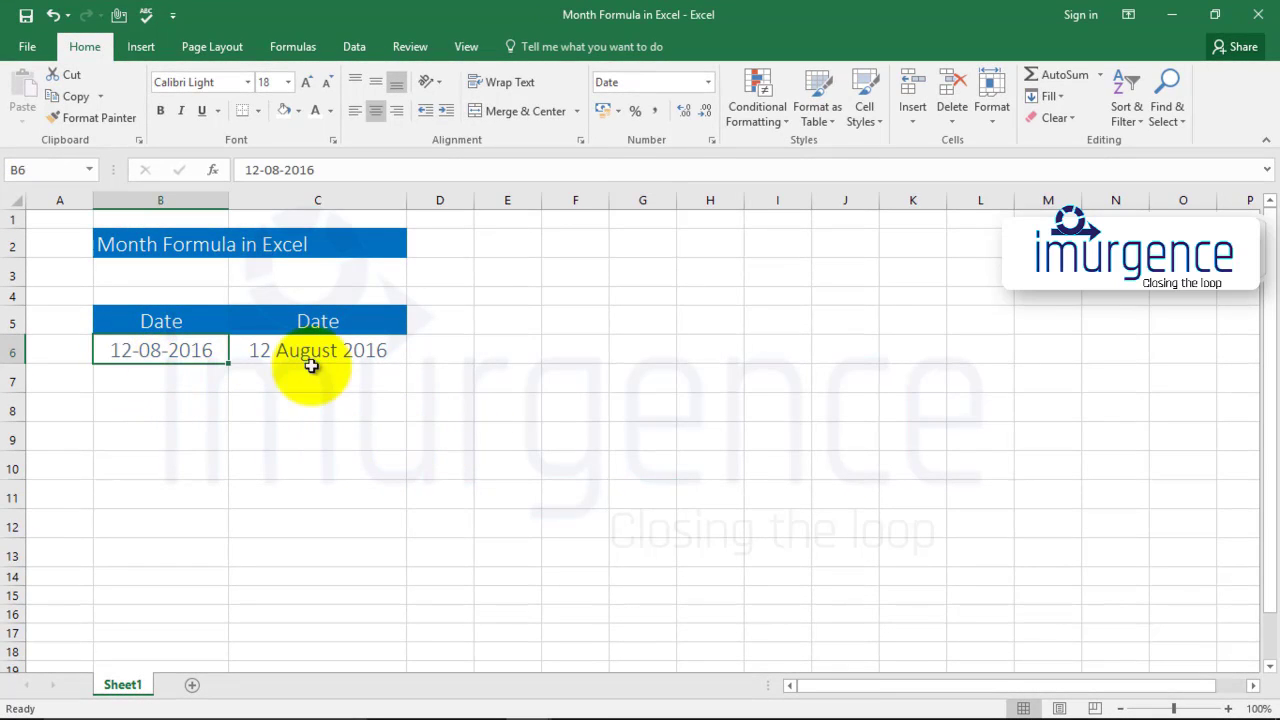
{"action": "left_click", "coordinate": [317, 350]}
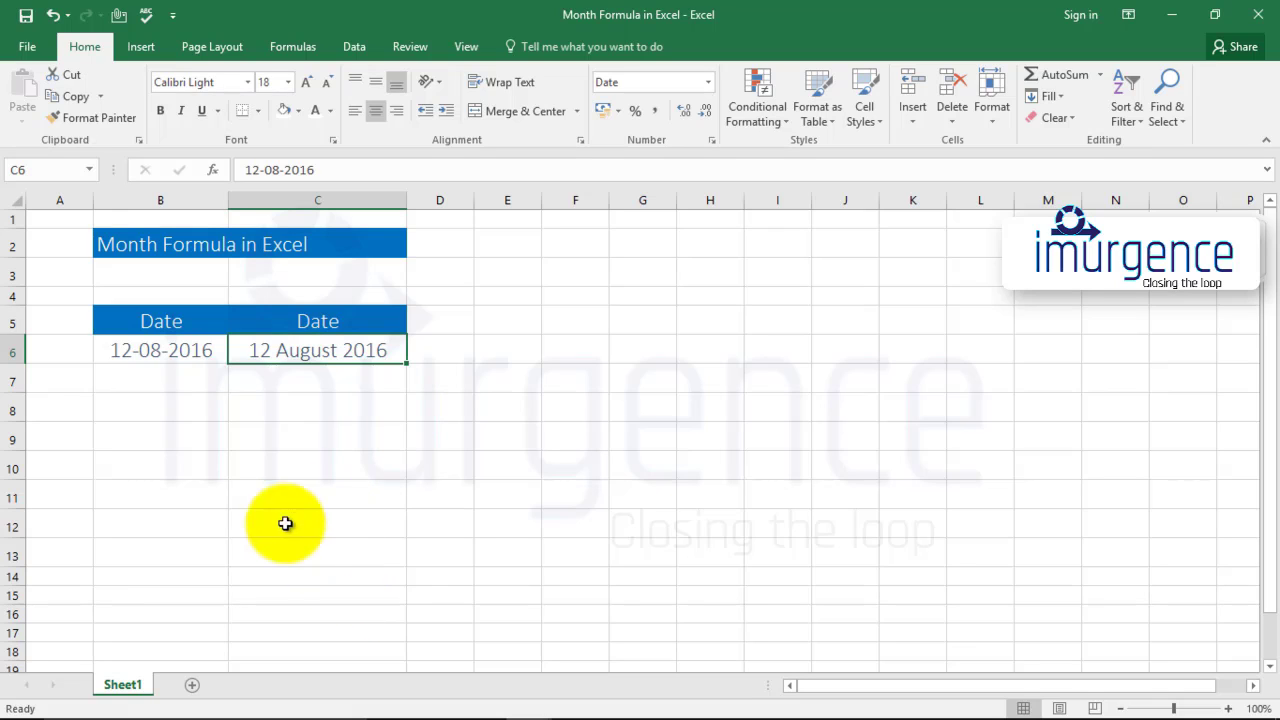
{"action": "left_click", "coordinate": [160, 408]}
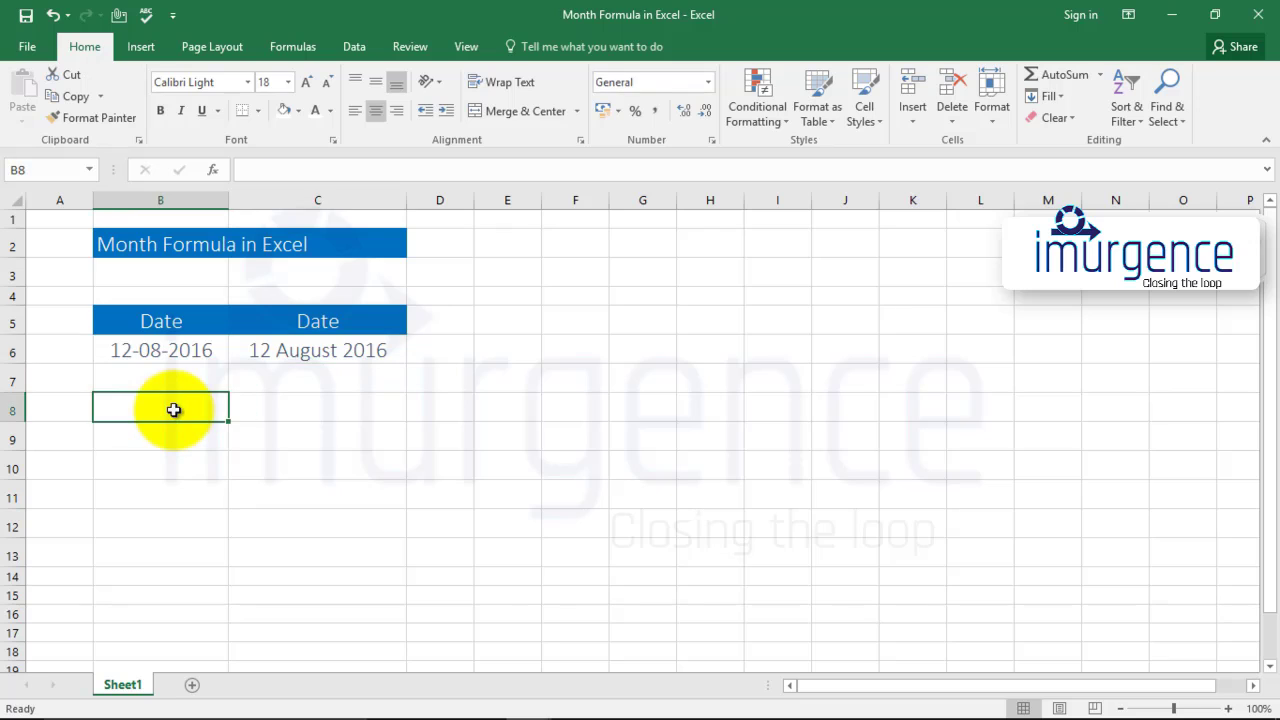
{"action": "left_click", "coordinate": [160, 350]}
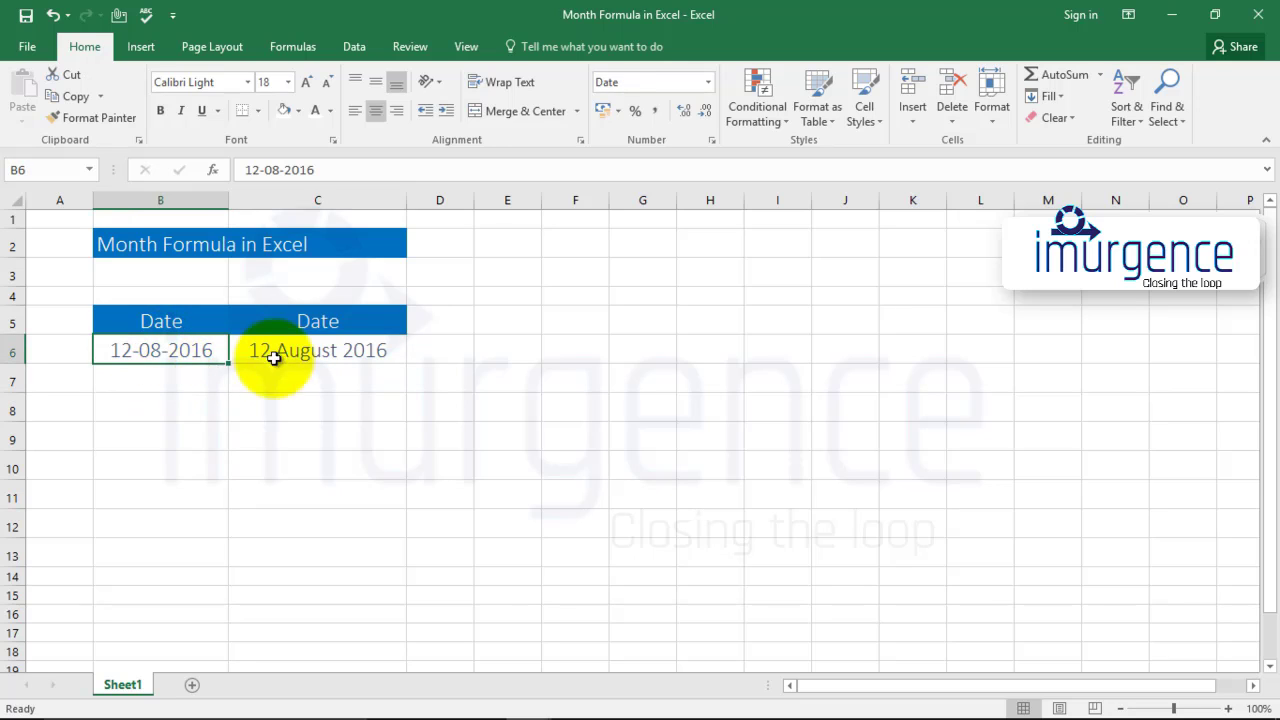
{"action": "left_click", "coordinate": [317, 349]}
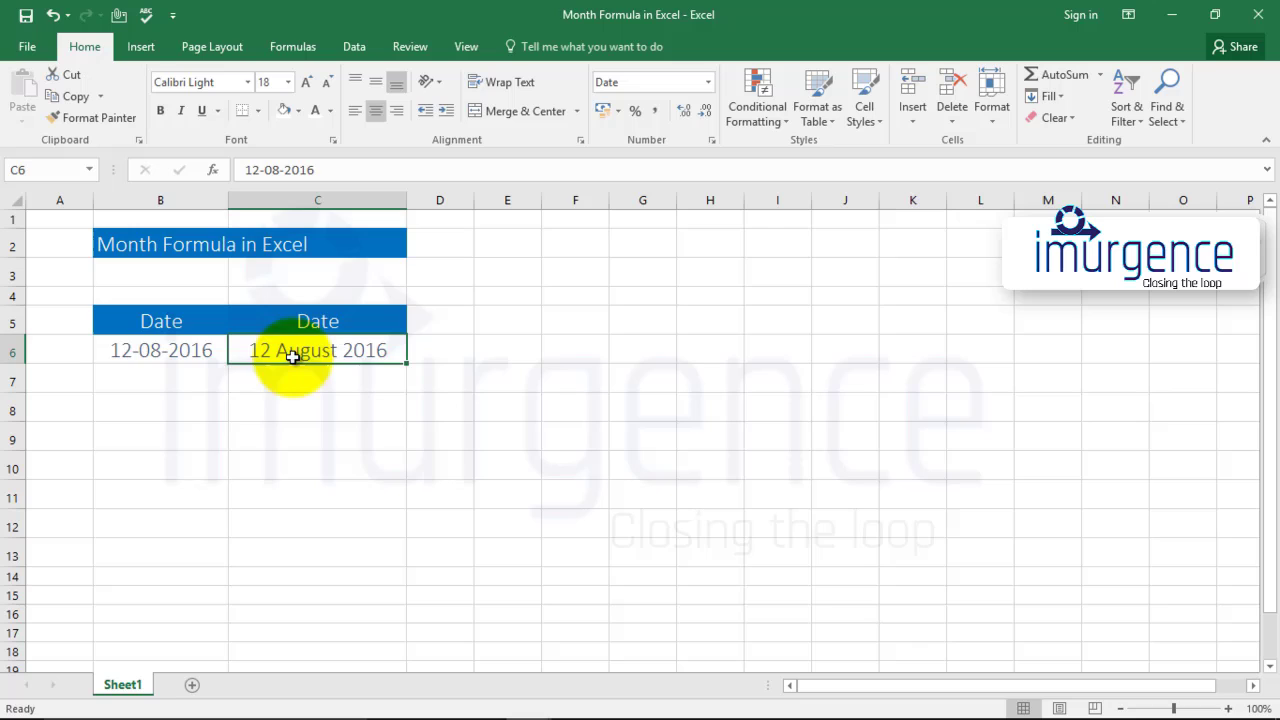
Step: Start a MONTH formula in cell B8, typed as =month(
{"action": "left_click", "coordinate": [192, 408]}
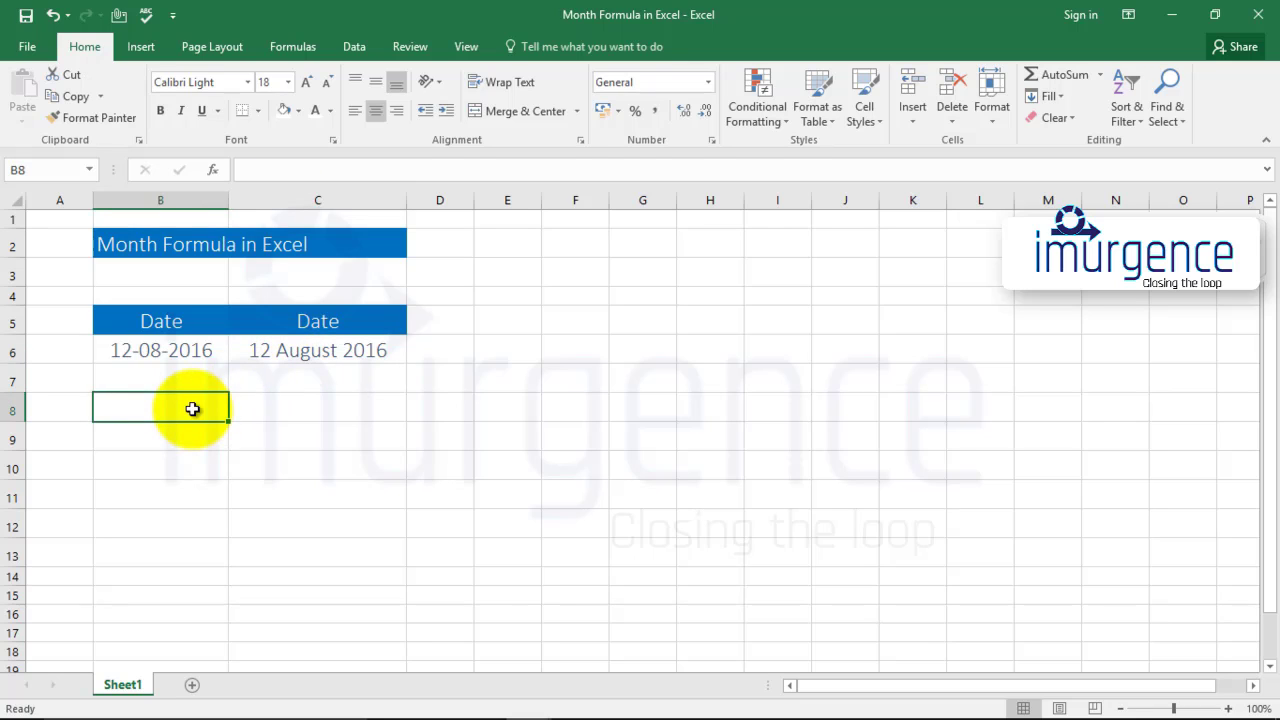
{"action": "type", "text": "="}
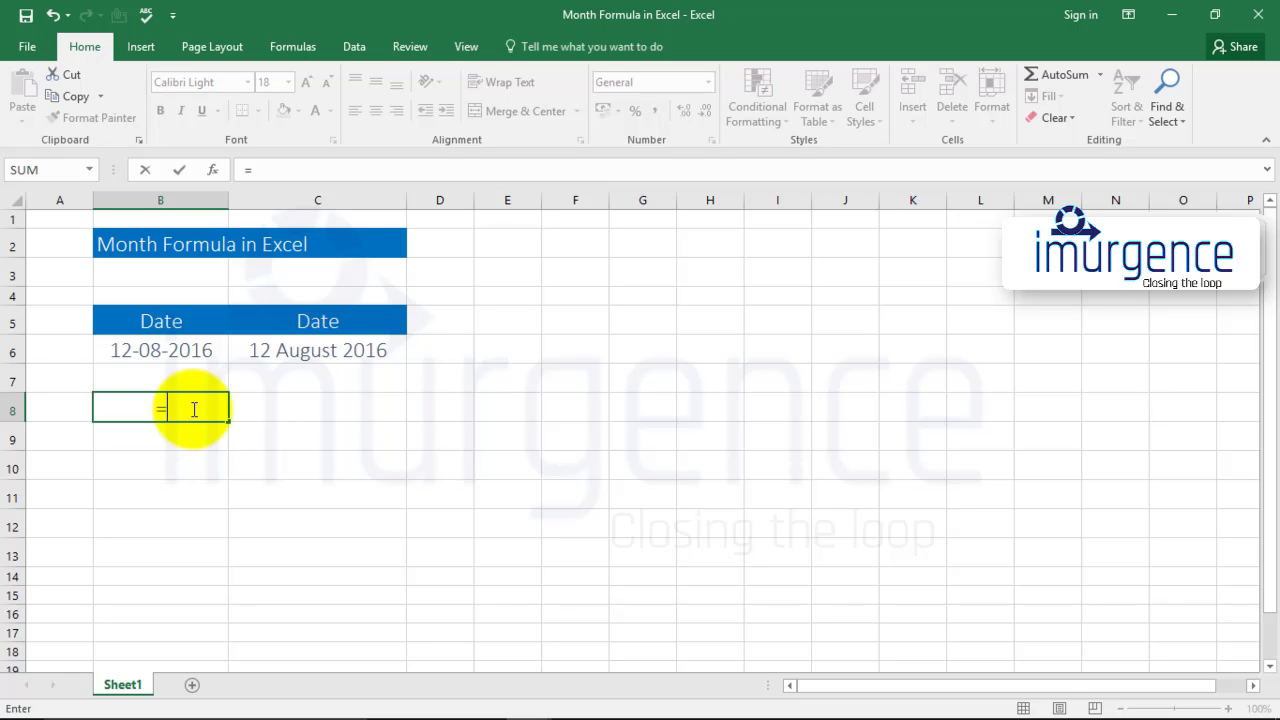
{"action": "type", "text": "month"}
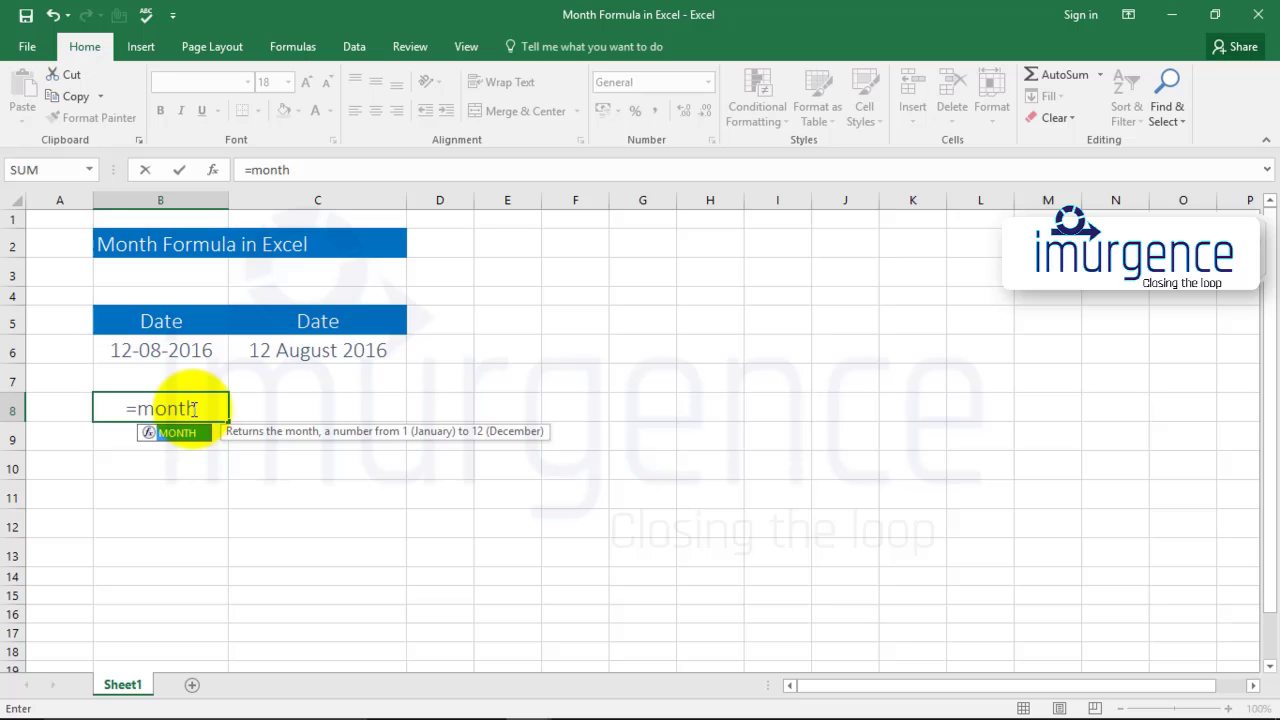
{"action": "mouse_move", "coordinate": [318, 440]}
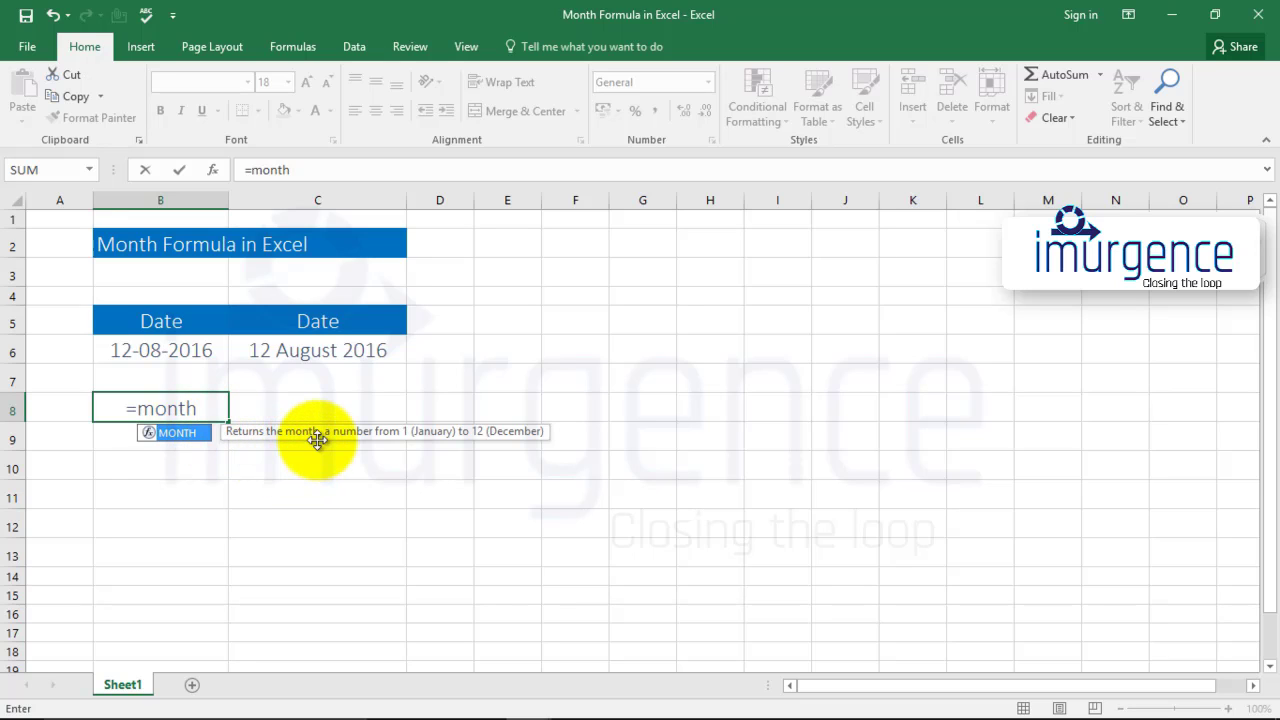
{"action": "mouse_move", "coordinate": [443, 438]}
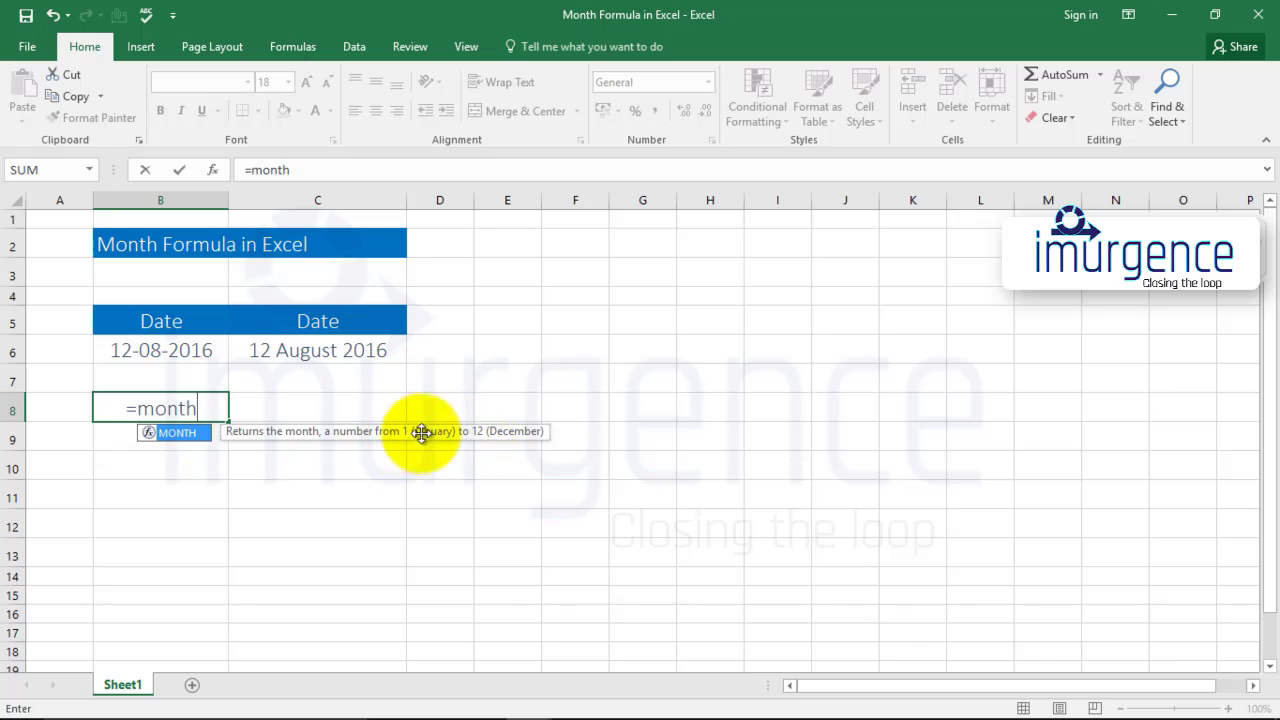
{"action": "mouse_move", "coordinate": [510, 433]}
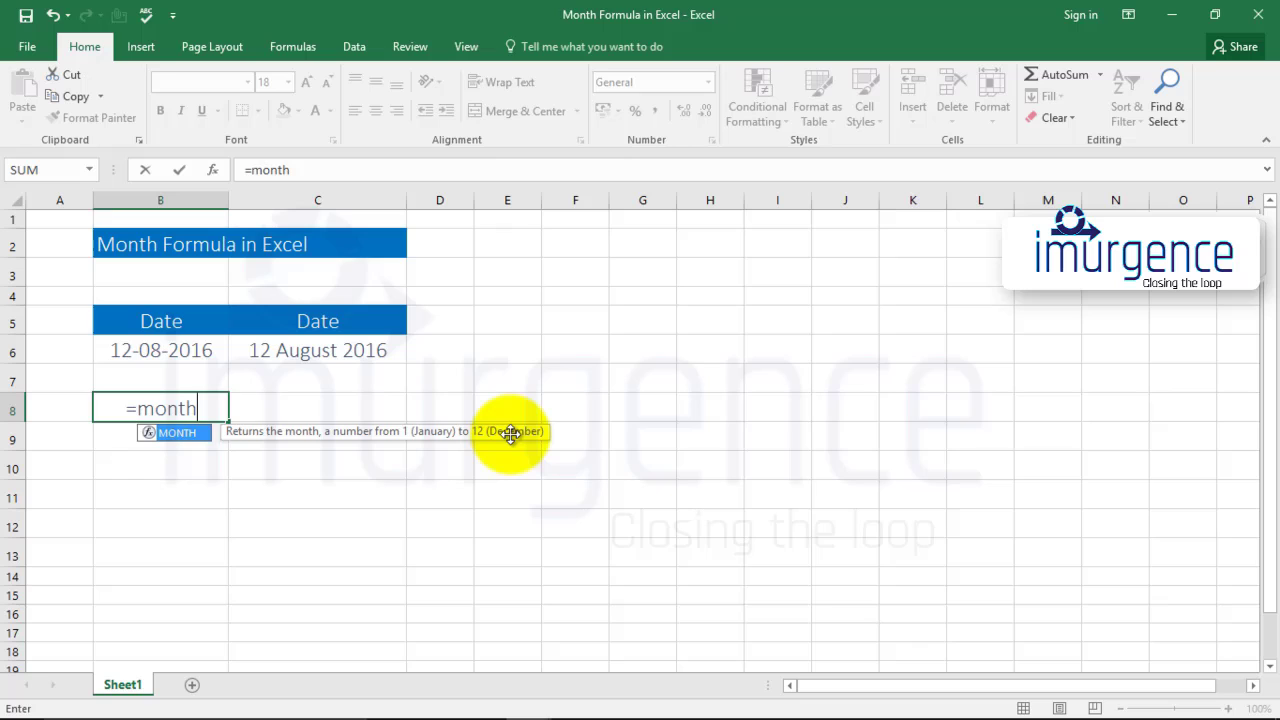
{"action": "type", "text": "("}
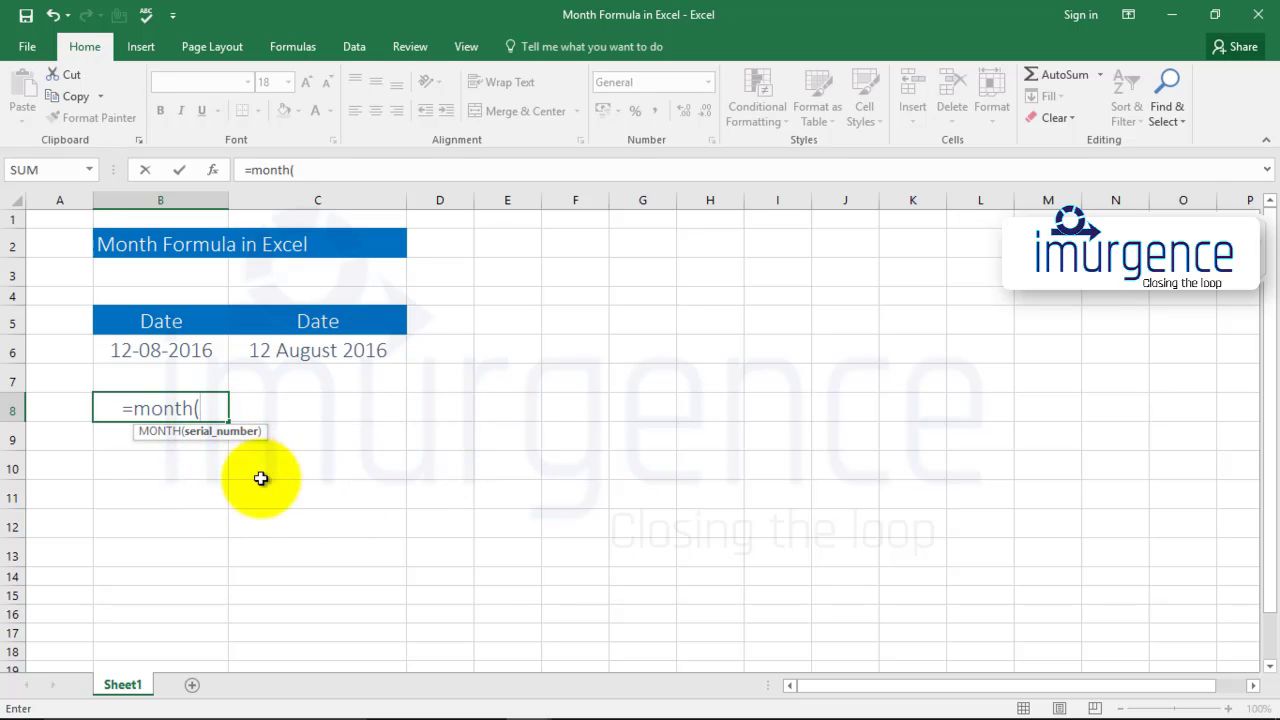
{"action": "mouse_move", "coordinate": [141, 372]}
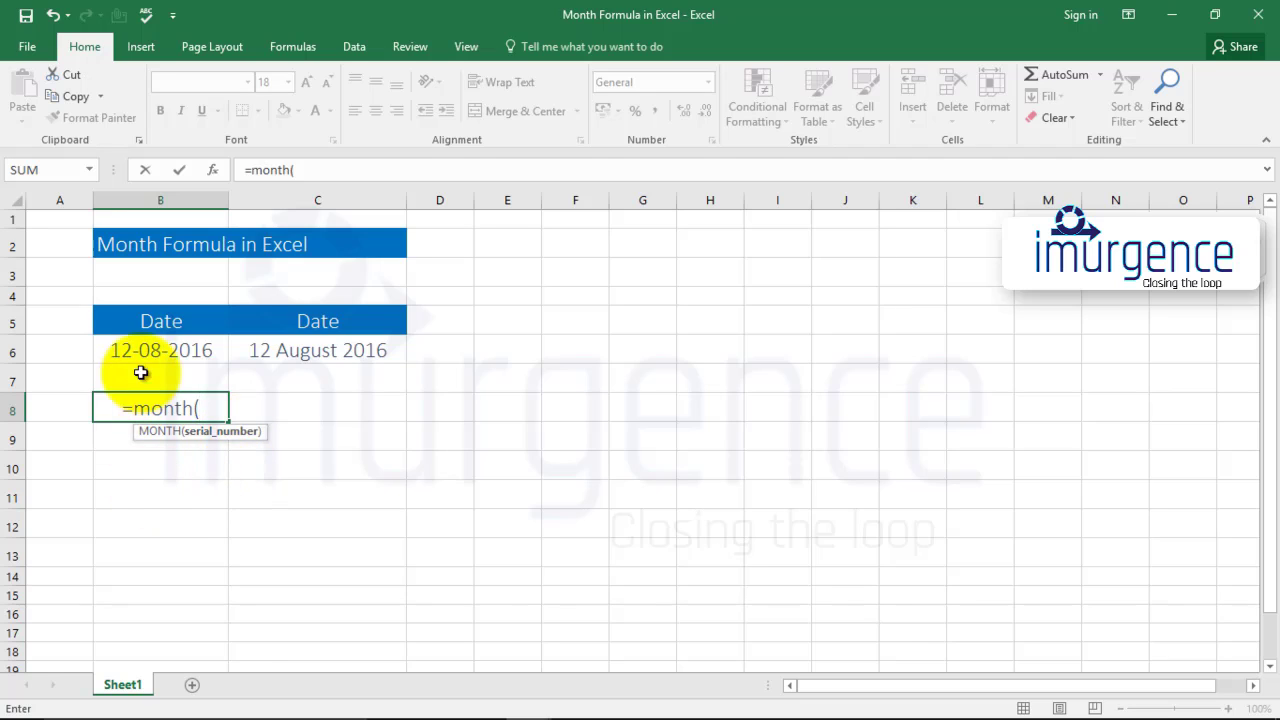
Step: Complete the formula as =MONTH(B6) so B8 shows 8
{"action": "left_click", "coordinate": [161, 350]}
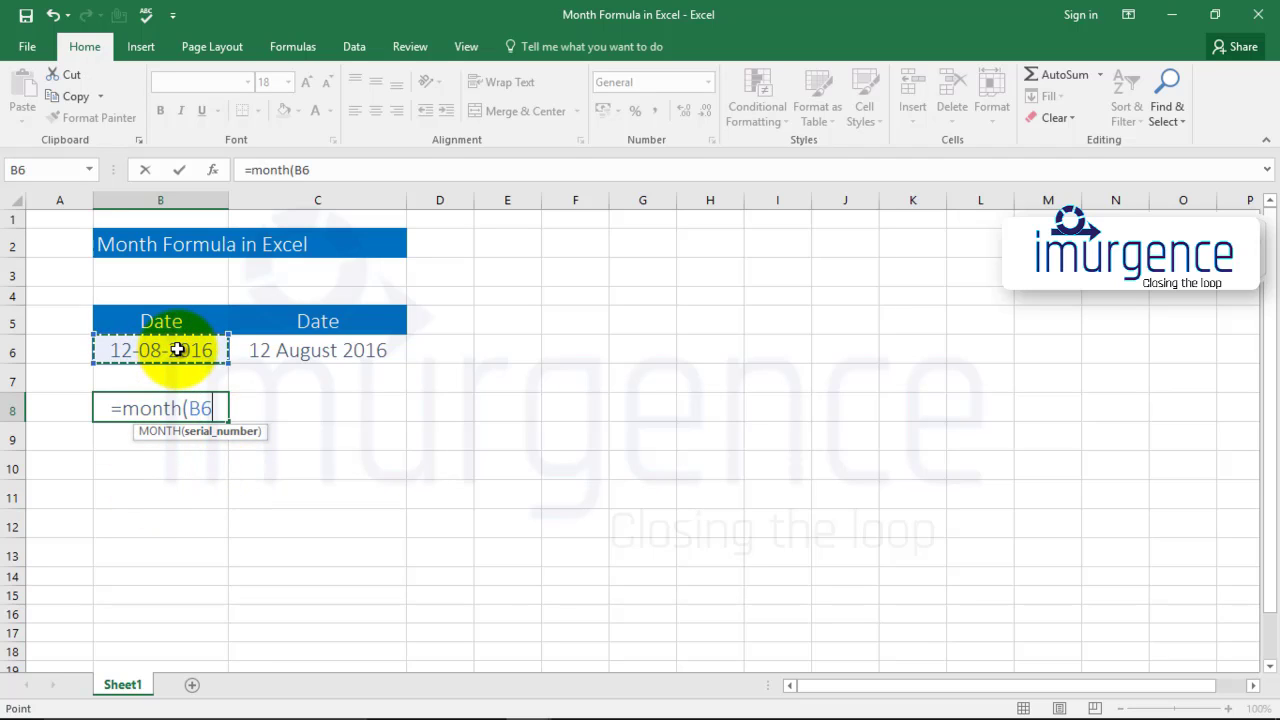
{"action": "type", "text": ")"}
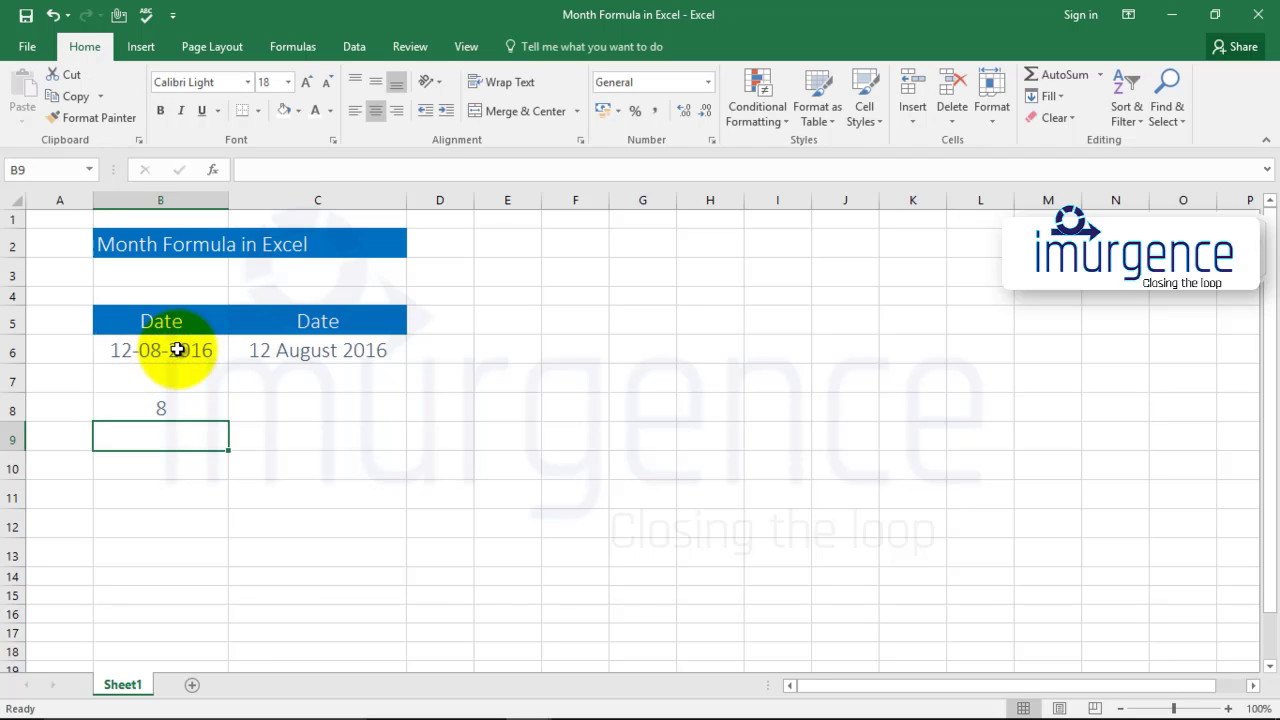
{"action": "left_click", "coordinate": [161, 407]}
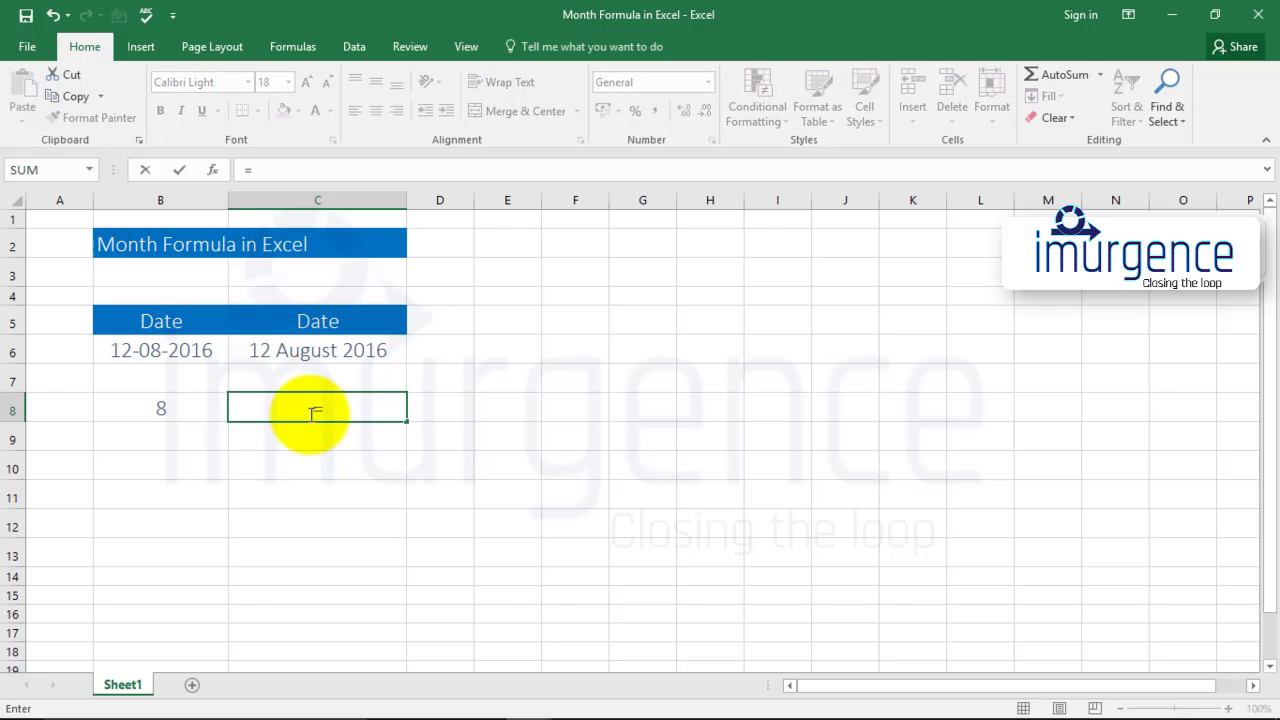
Step: Enter =MONTH(C6) in C8 so it also returns 8, and check its formula
{"action": "type", "text": "=mont"}
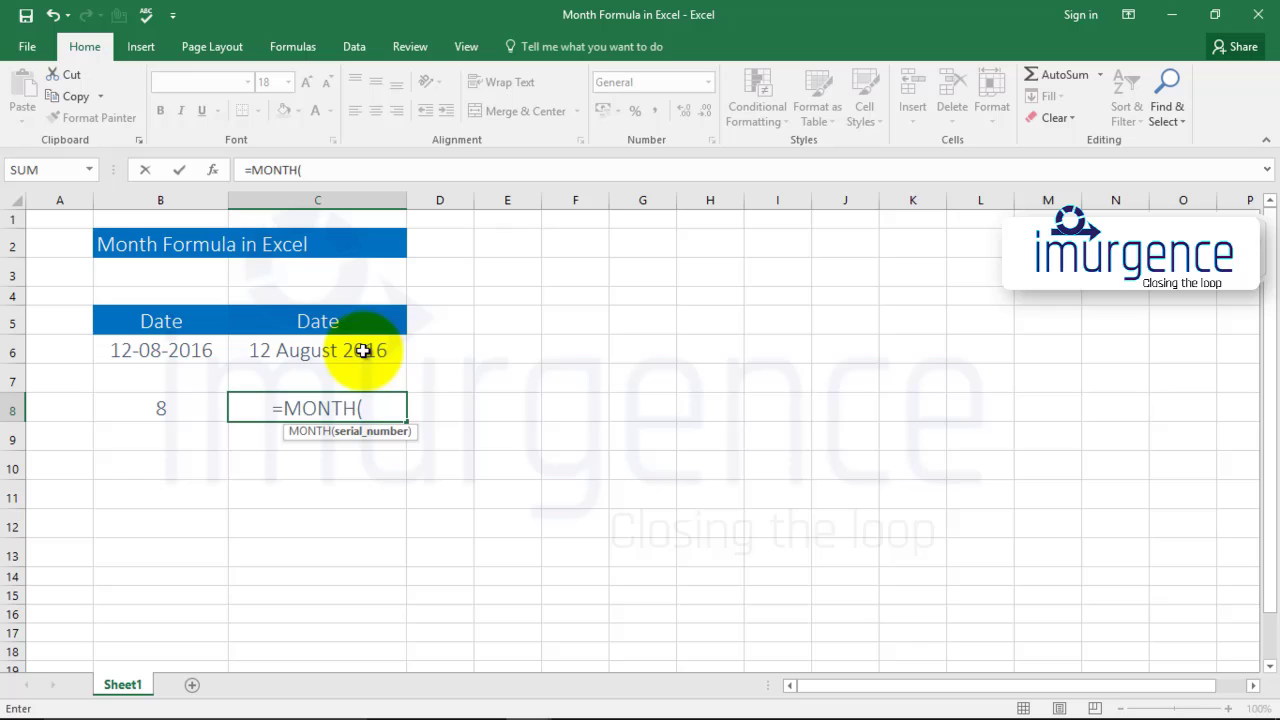
{"action": "left_click", "coordinate": [317, 350]}
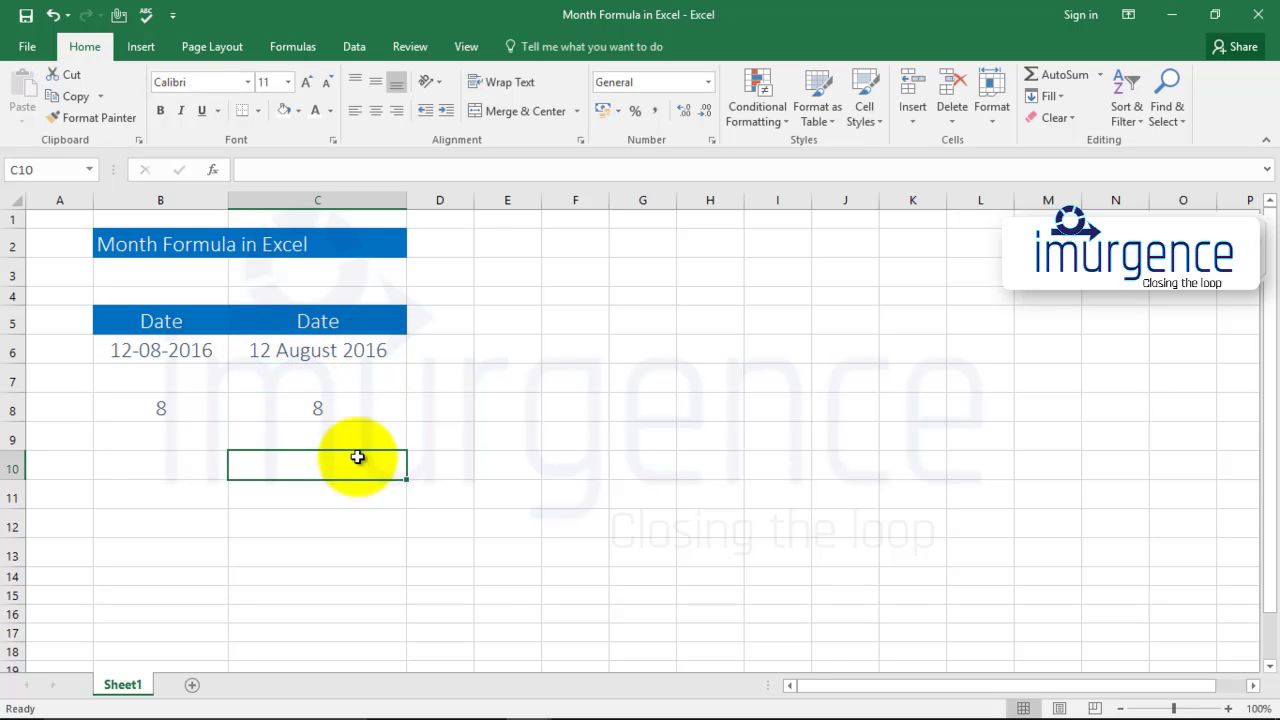
{"action": "left_click", "coordinate": [317, 407]}
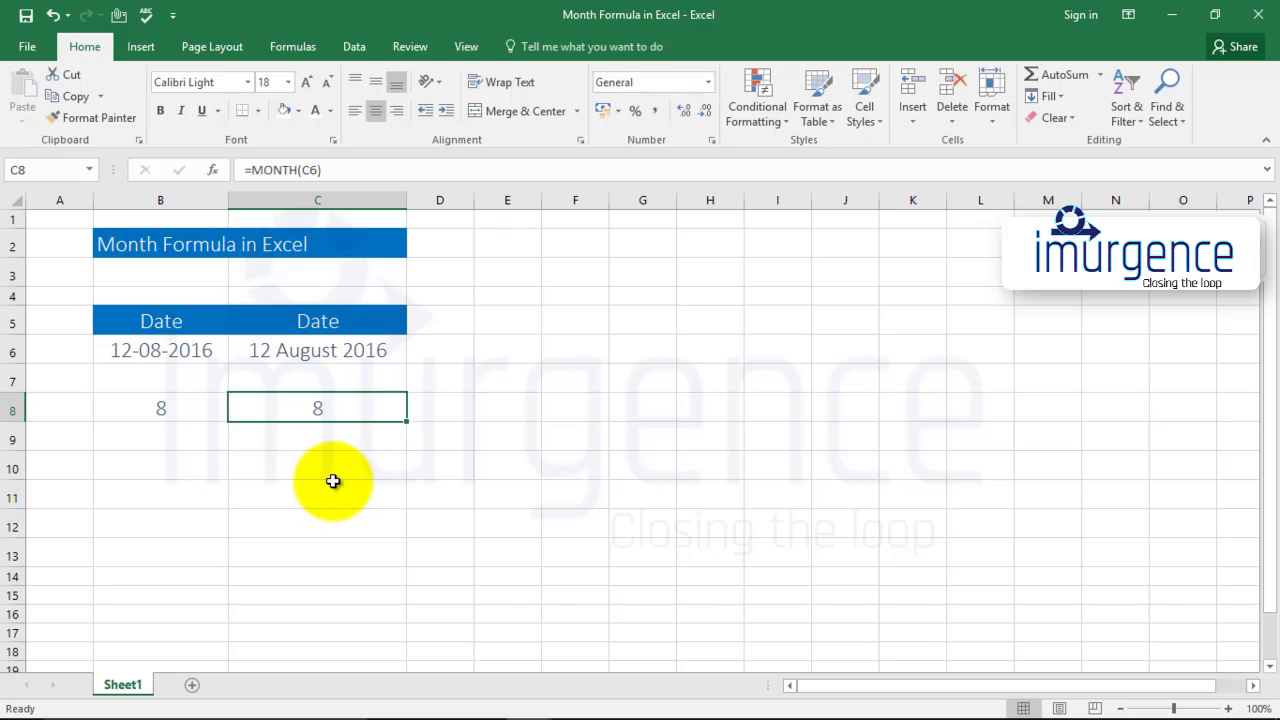
{"action": "mouse_move", "coordinate": [332, 478]}
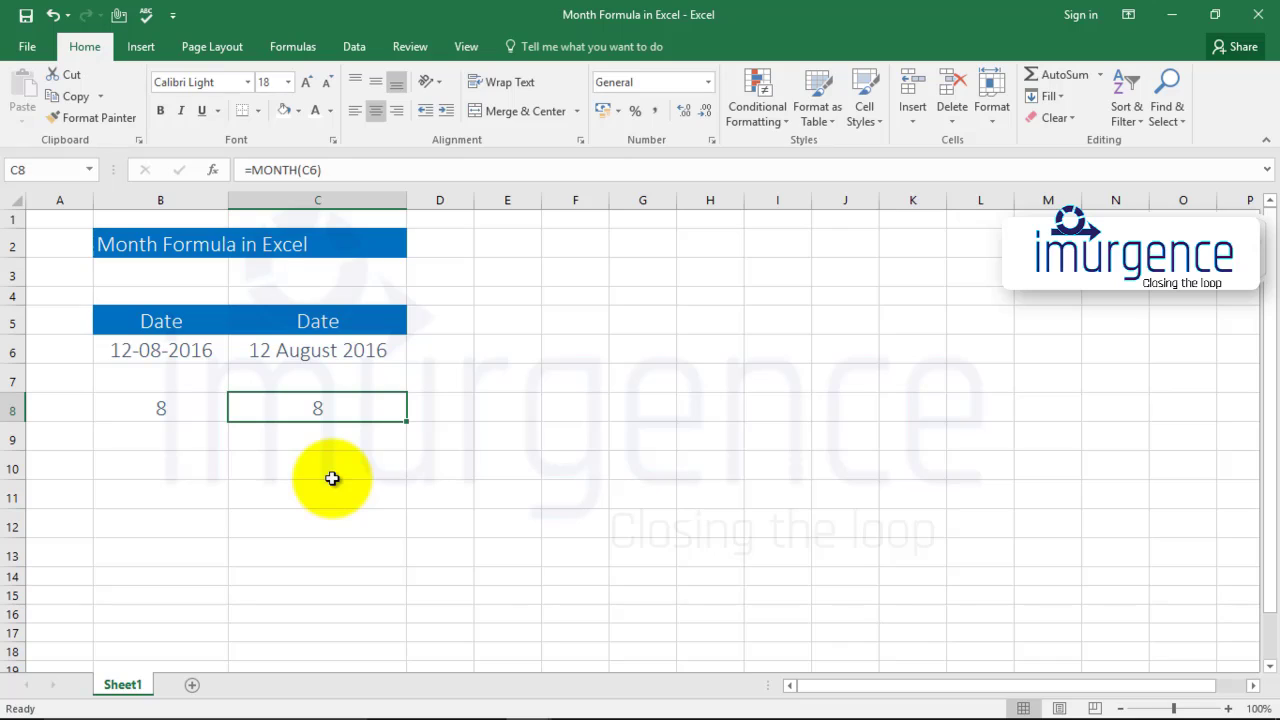
{"action": "mouse_move", "coordinate": [551, 399]}
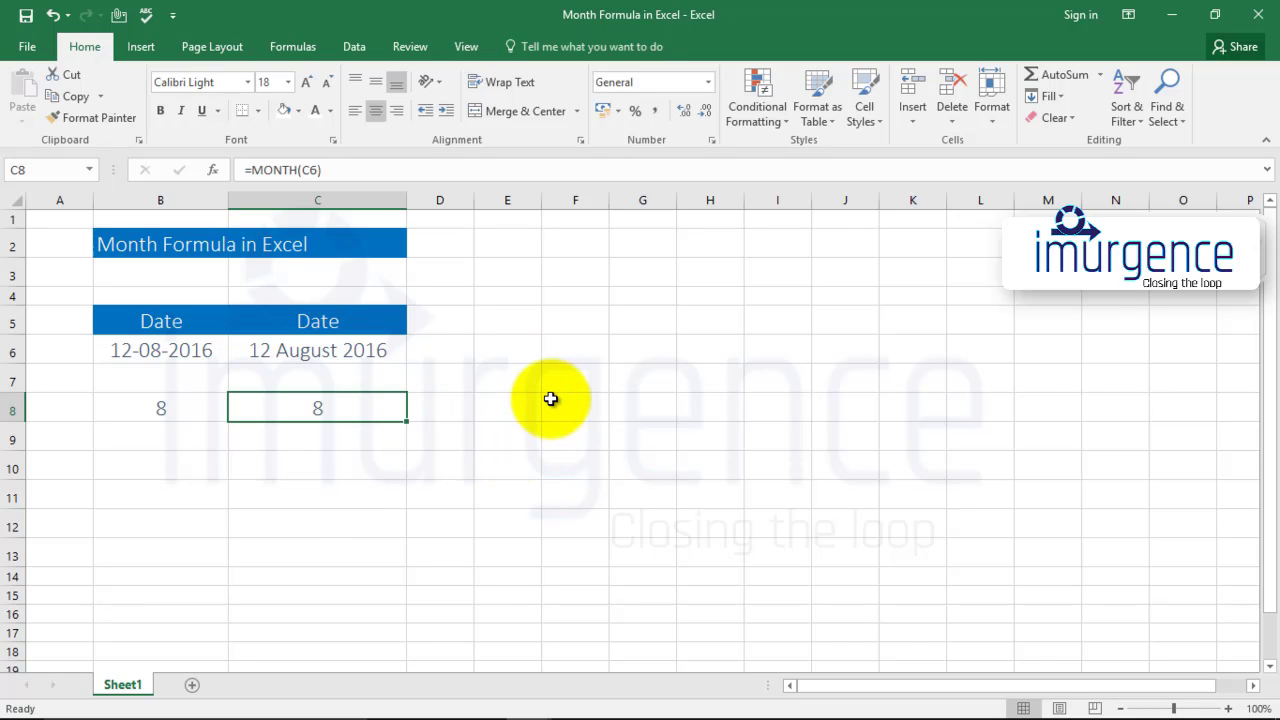